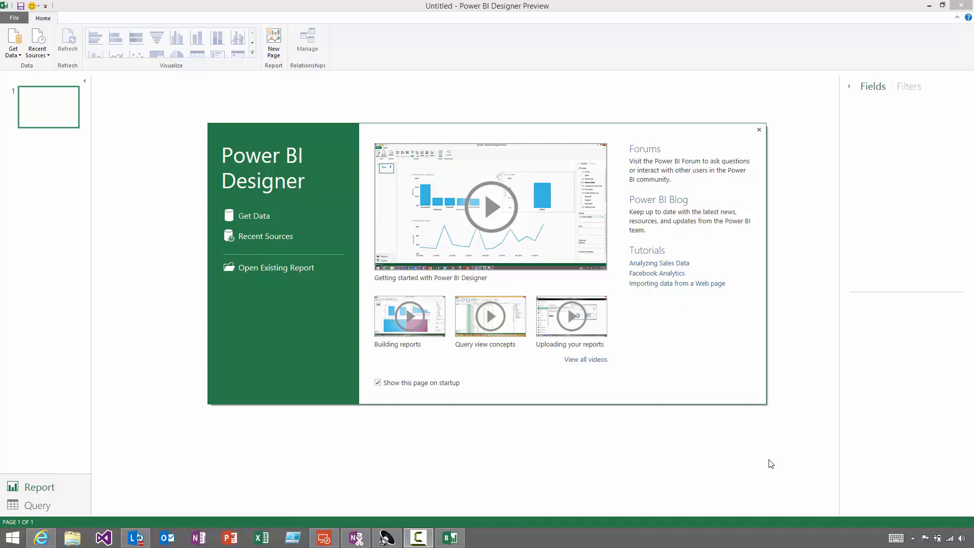
mouse_move(426, 352)
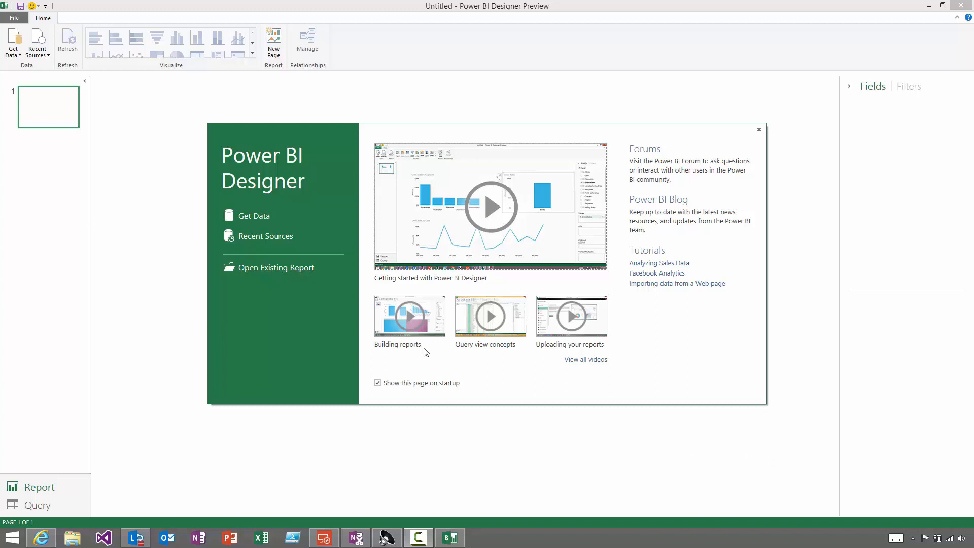
Step: Start a Get Data import from a SQL Server database and proceed to connect
left_click(253, 215)
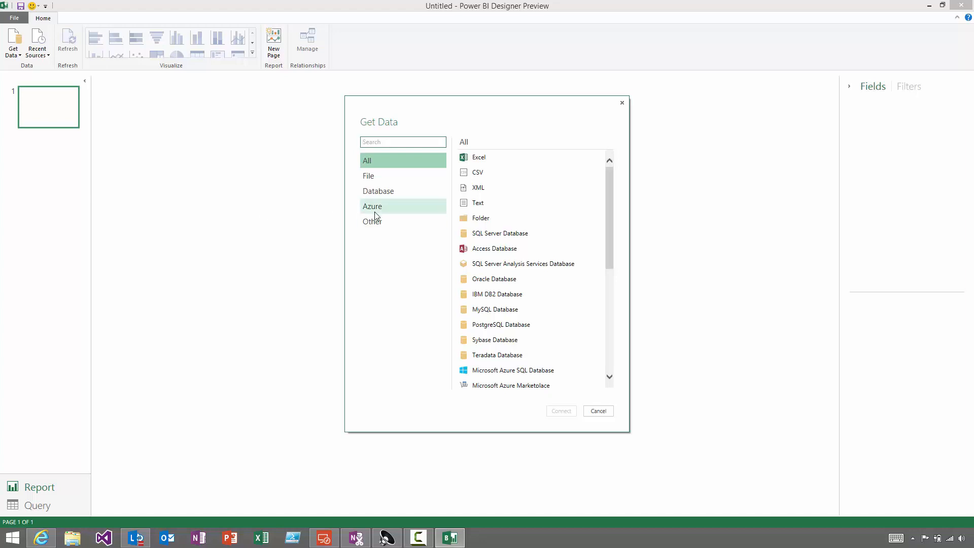
left_click(500, 233)
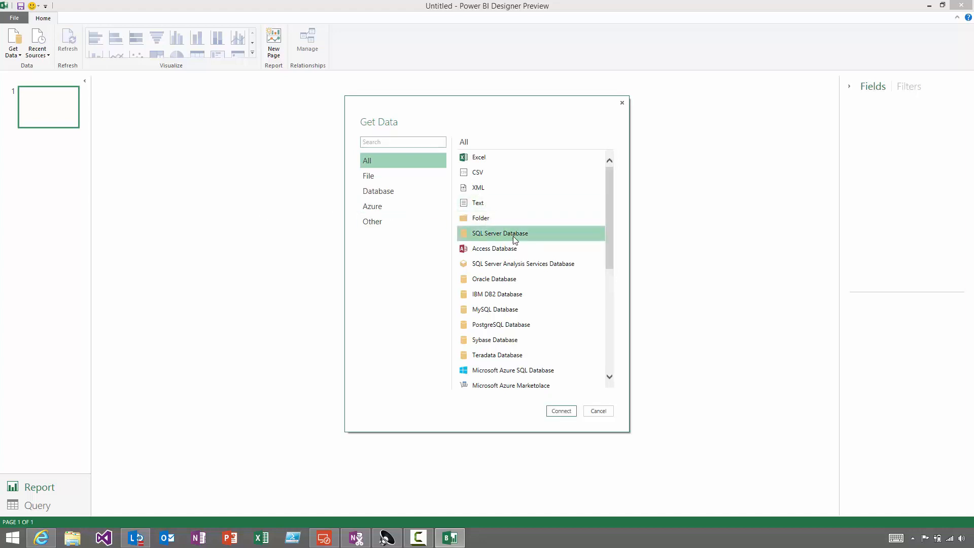
left_click(596, 411)
type("ukbipm")
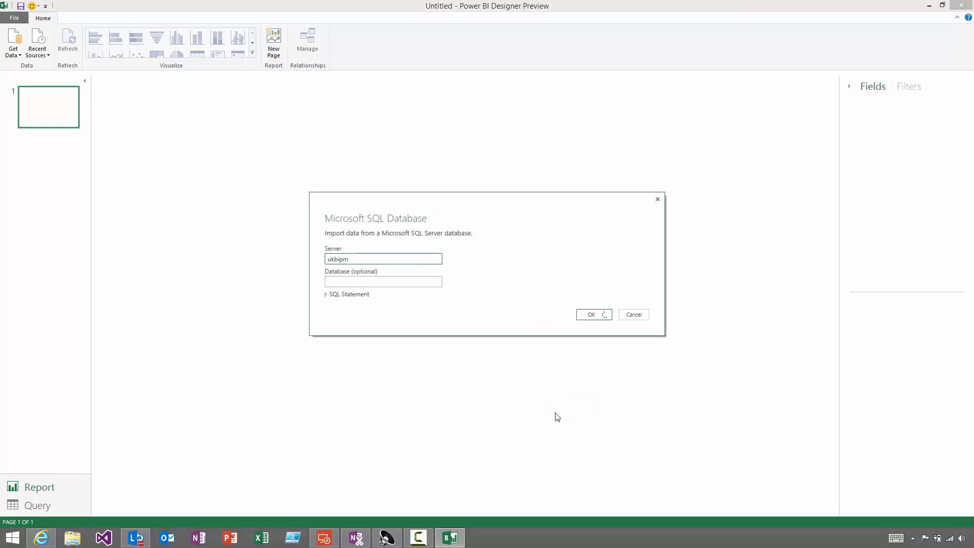
Step: Connect to the server, preview the Finance table in the Finance database and load it
left_click(591, 314)
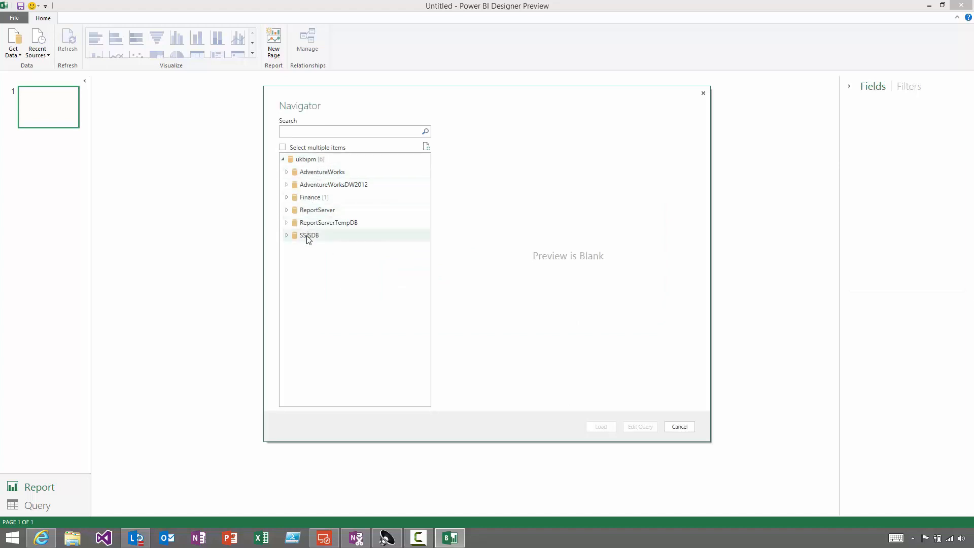
left_click(286, 197)
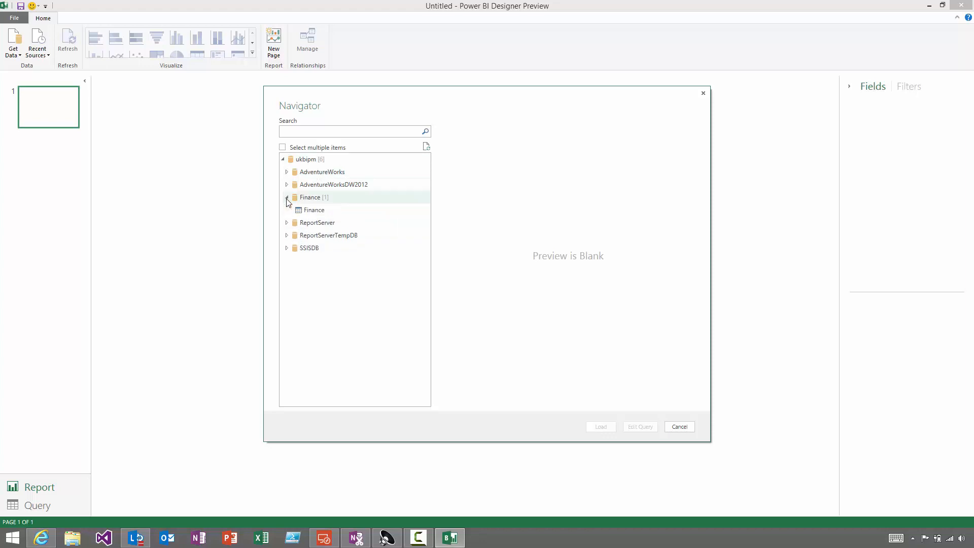
left_click(314, 209)
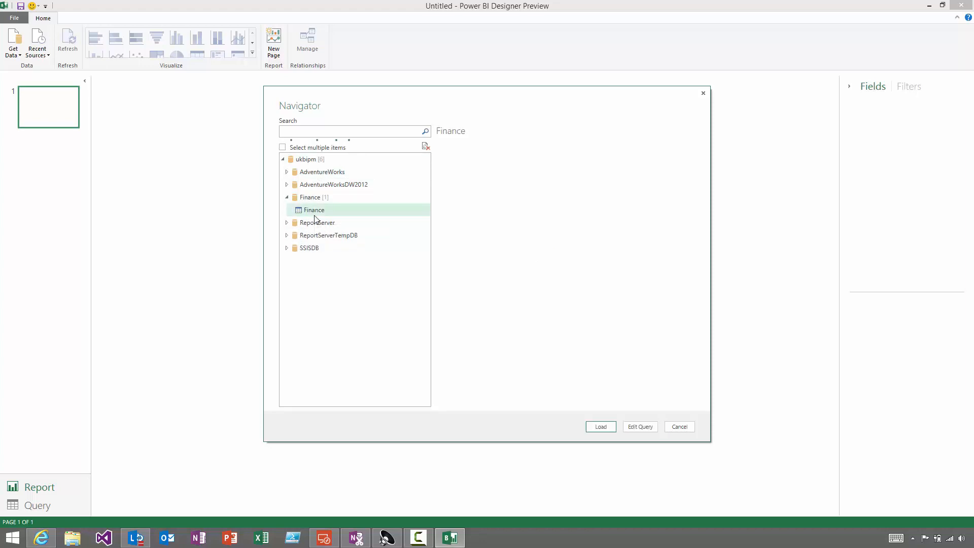
left_click(315, 209)
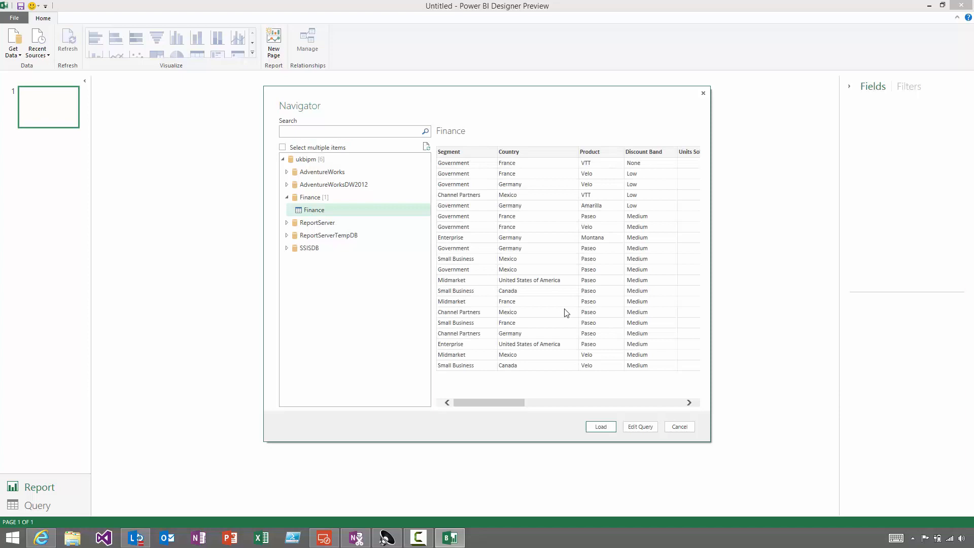
mouse_move(601, 428)
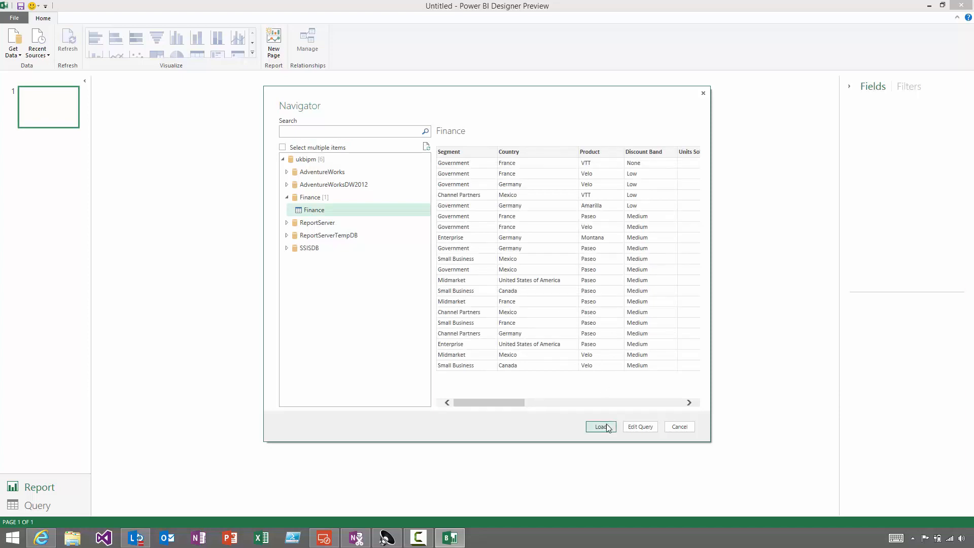
left_click(600, 427)
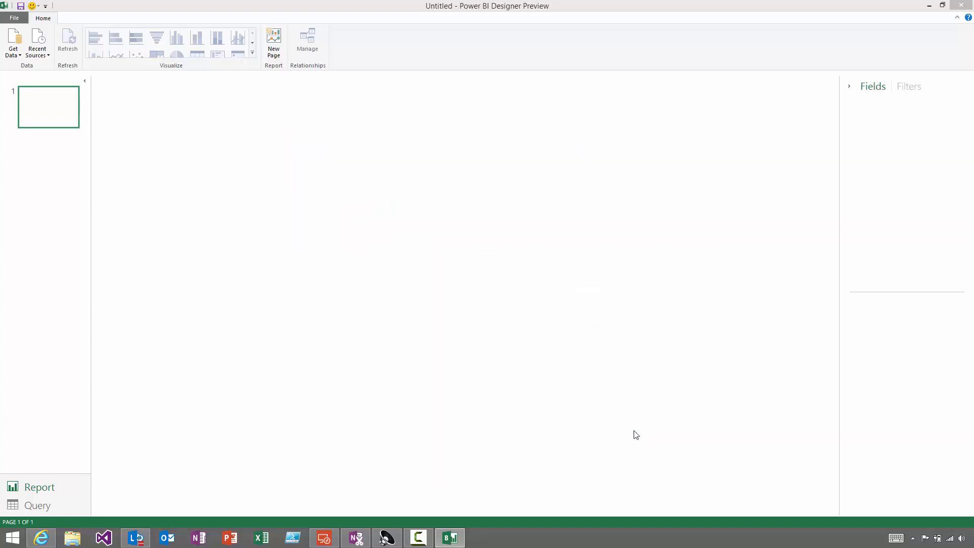
Step: Switch to query view to see the Finance query's 16 columns and 50 rows
left_click(37, 505)
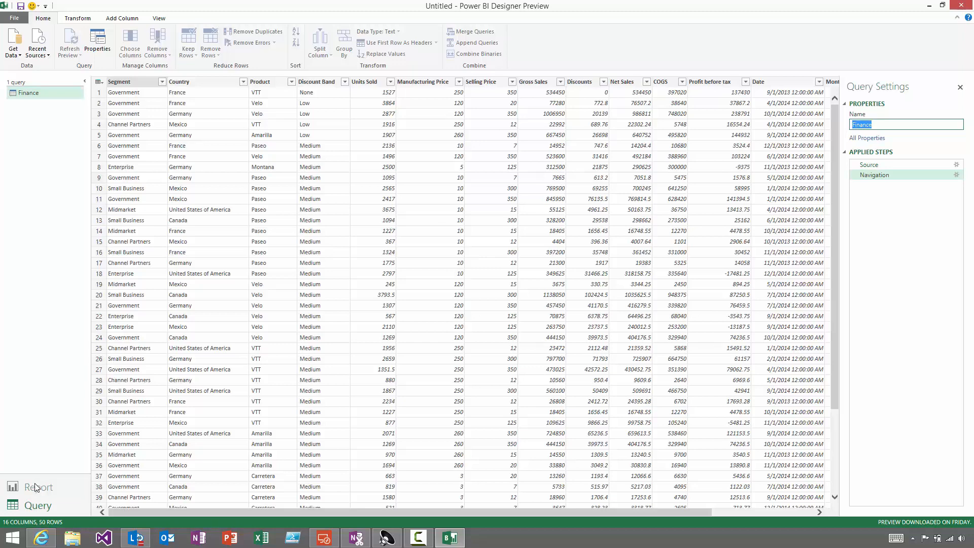
Step: Add a Units Sold by Product column chart and a Units Sold by Country map to the report
left_click(39, 487)
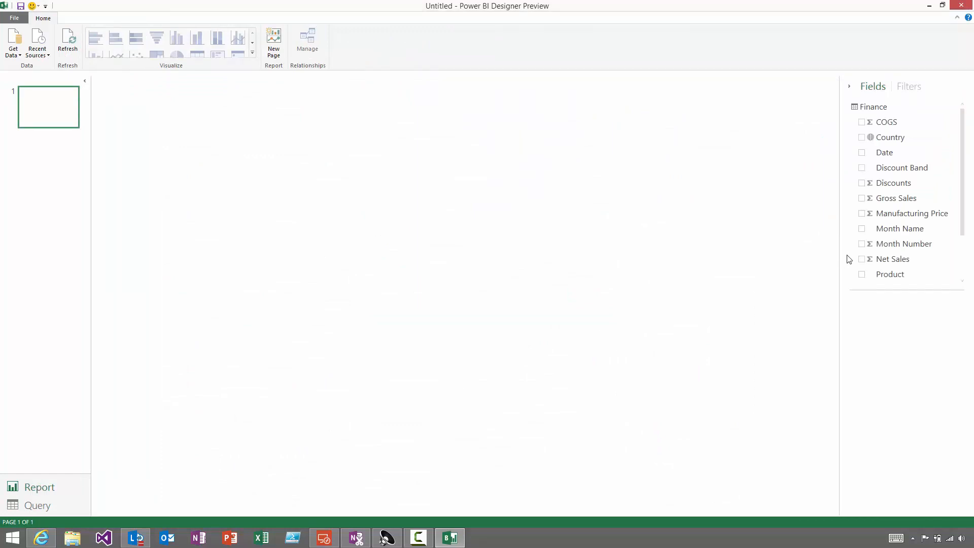
mouse_move(899, 228)
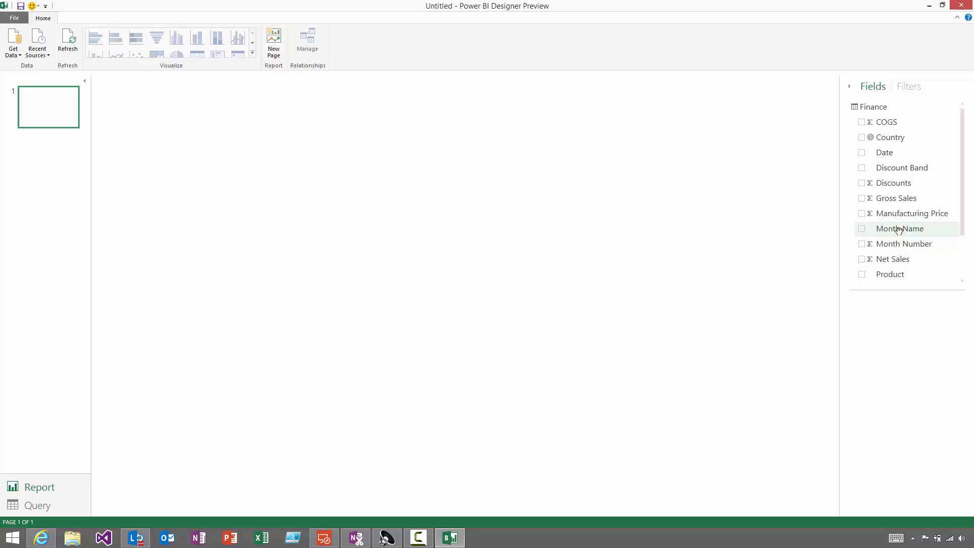
mouse_move(891, 274)
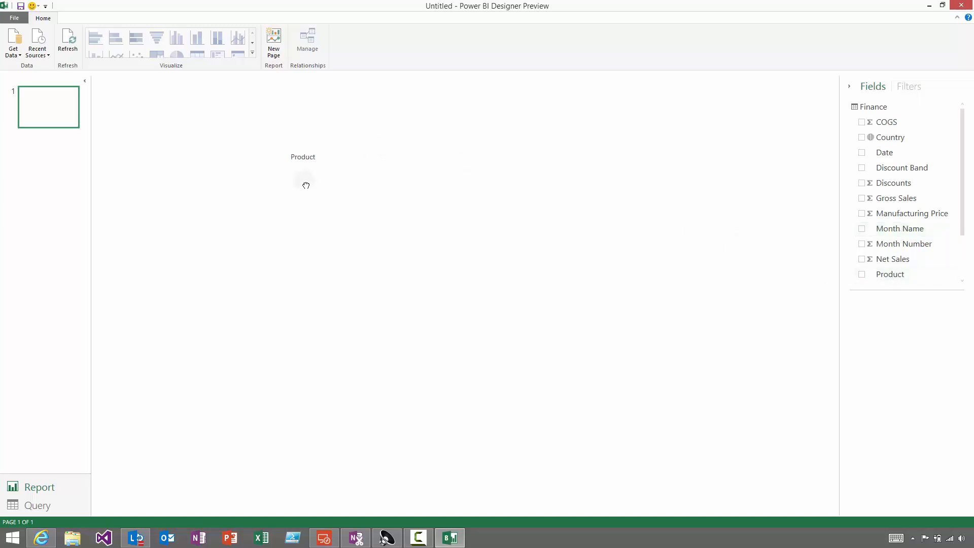
left_click(861, 274)
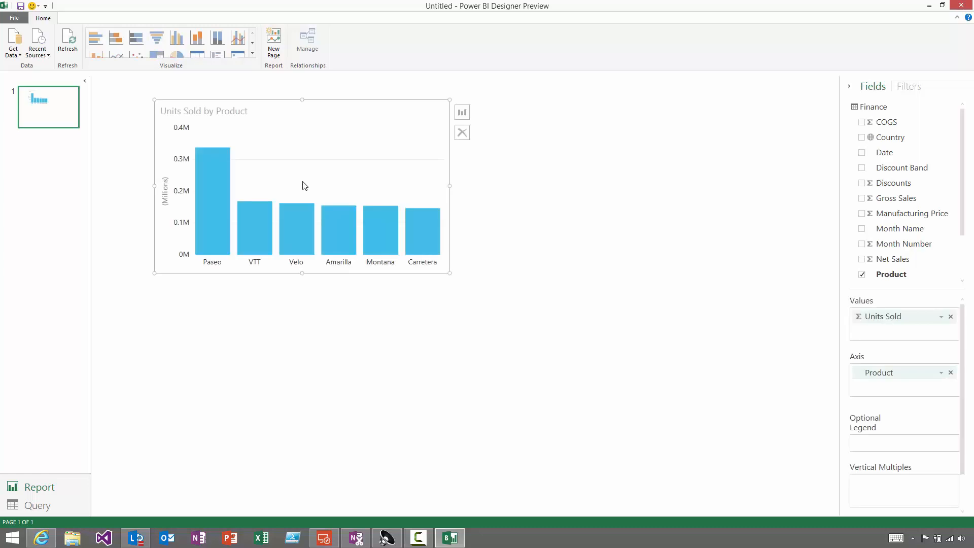
mouse_move(189, 126)
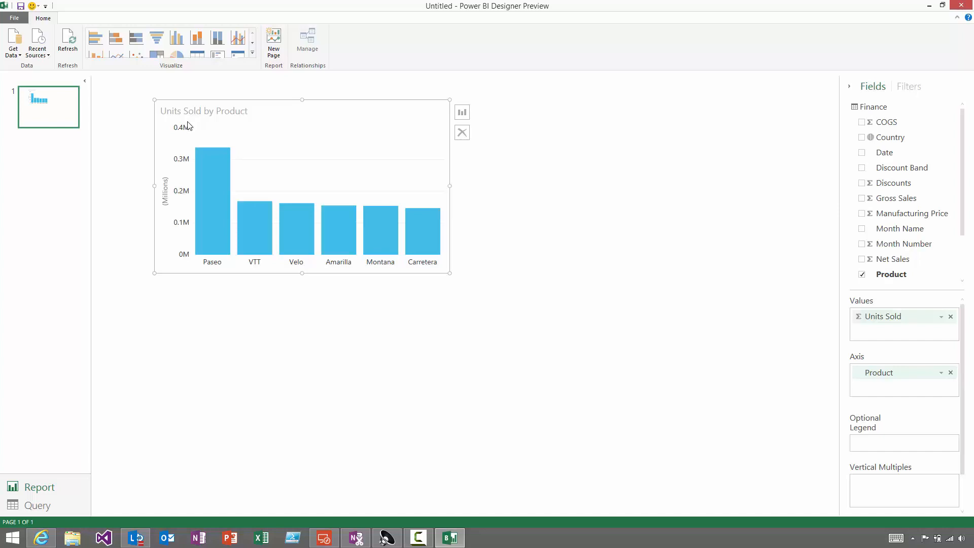
mouse_move(822, 141)
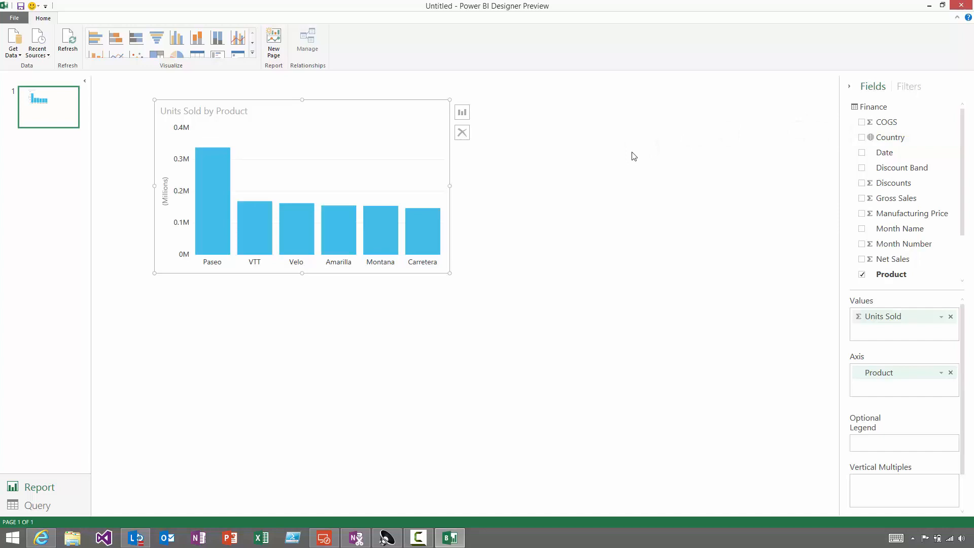
left_click(862, 137)
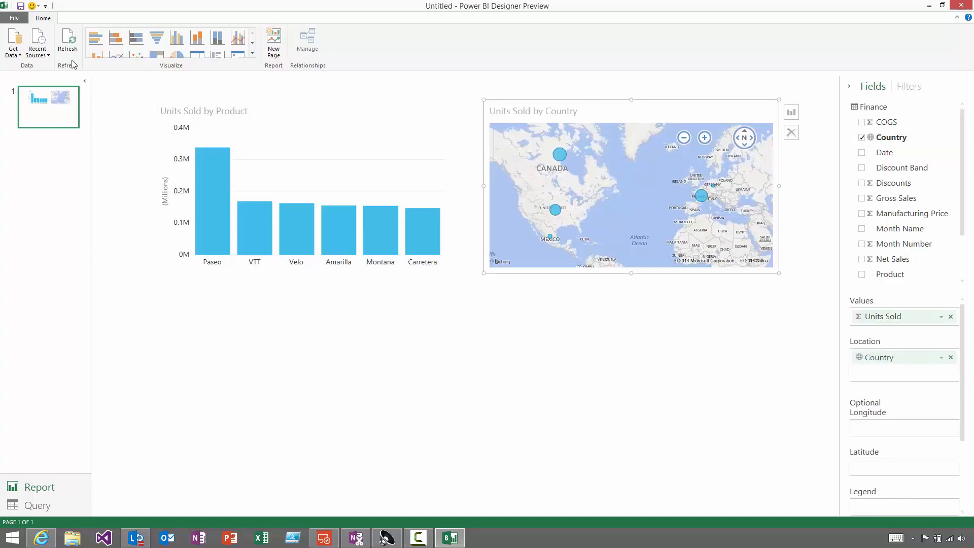
Step: Save the report as a Power BI file on the Desktop via Save As
left_click(13, 17)
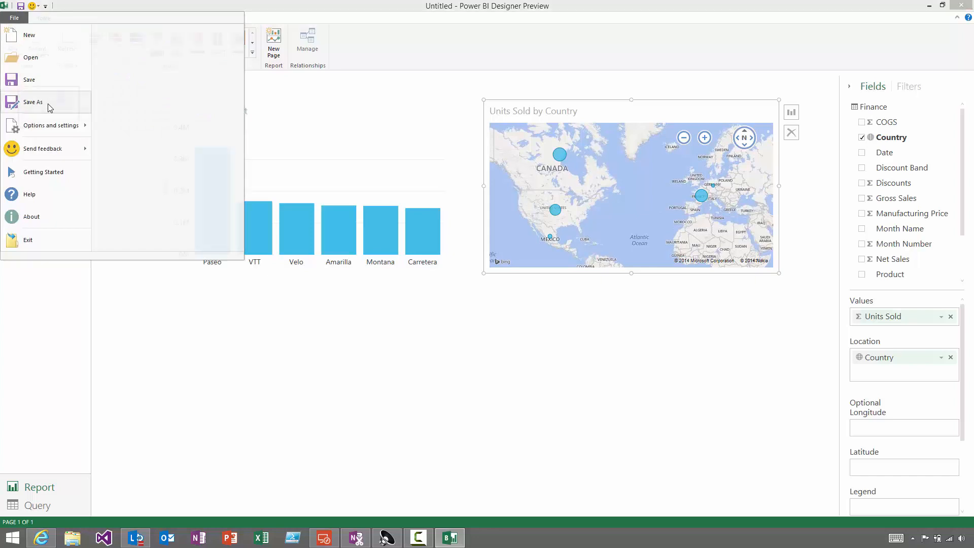
left_click(32, 102)
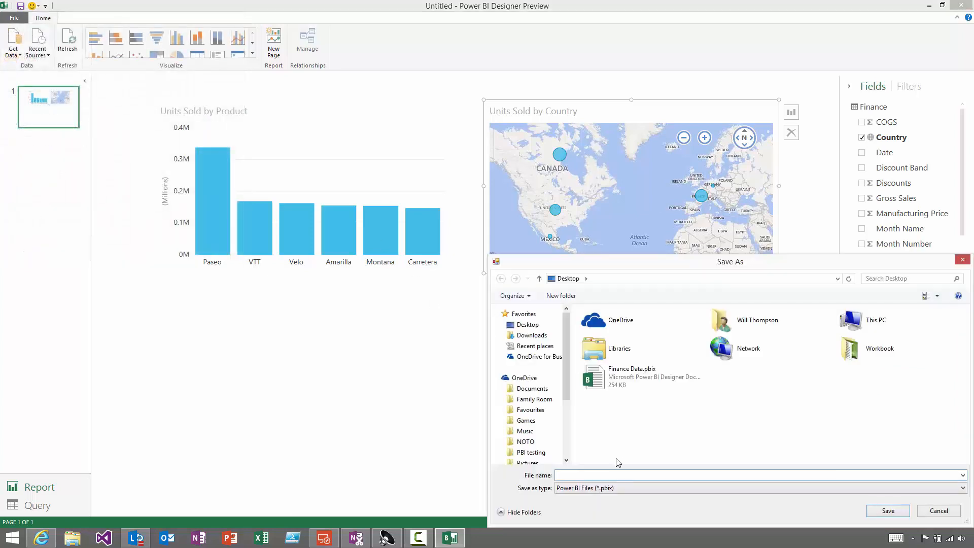
left_click(887, 510)
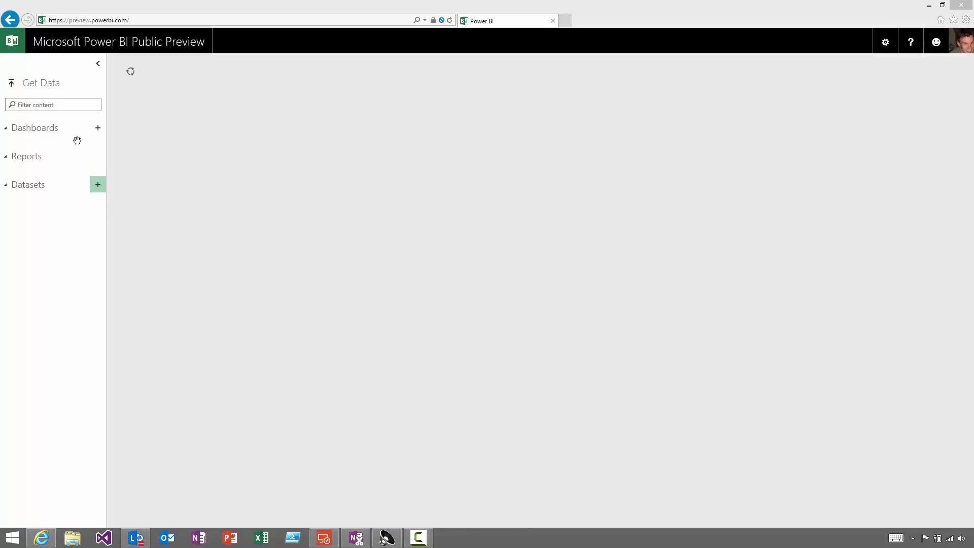
Step: Upload Sales Data.pbix as a Power BI Designer file, creating its dashboard, report and dataset
left_click(34, 82)
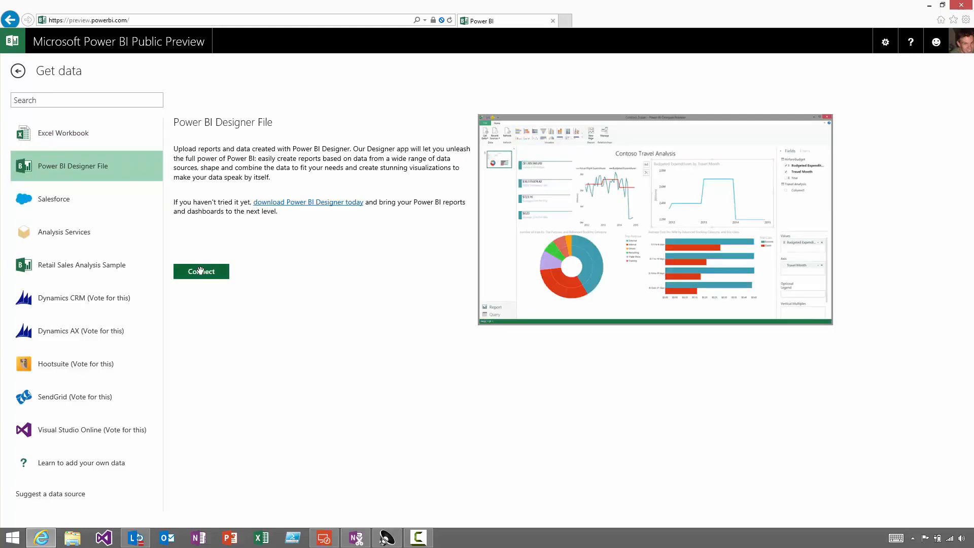
left_click(201, 272)
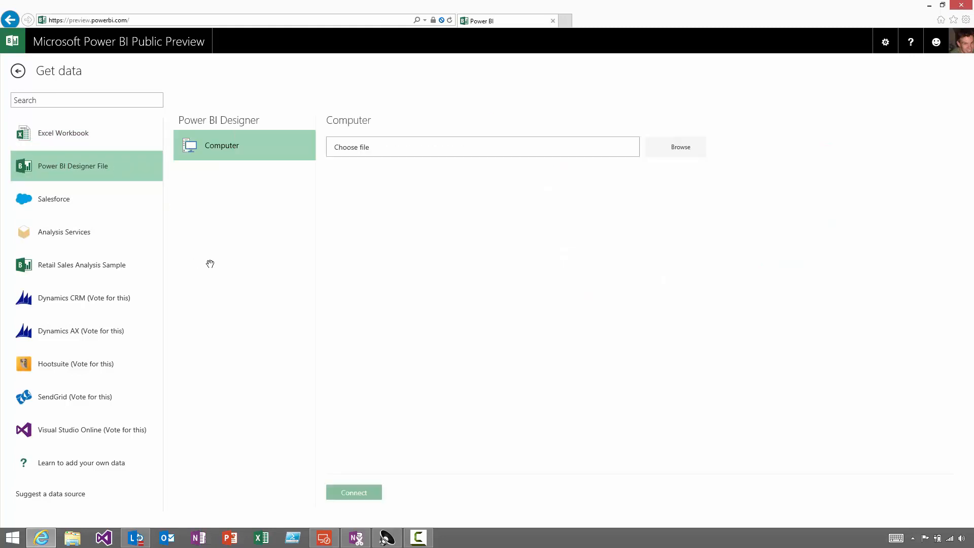
left_click(680, 147)
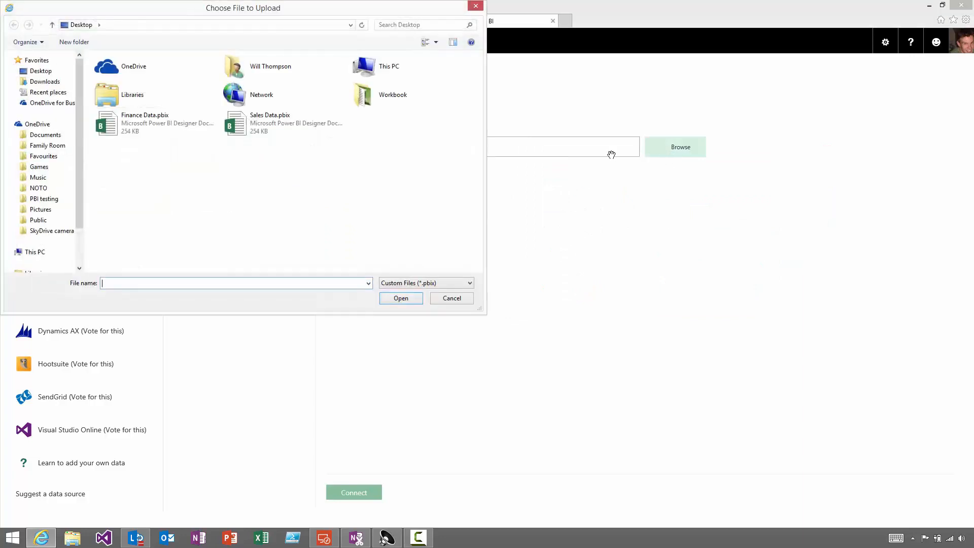
left_click(270, 123)
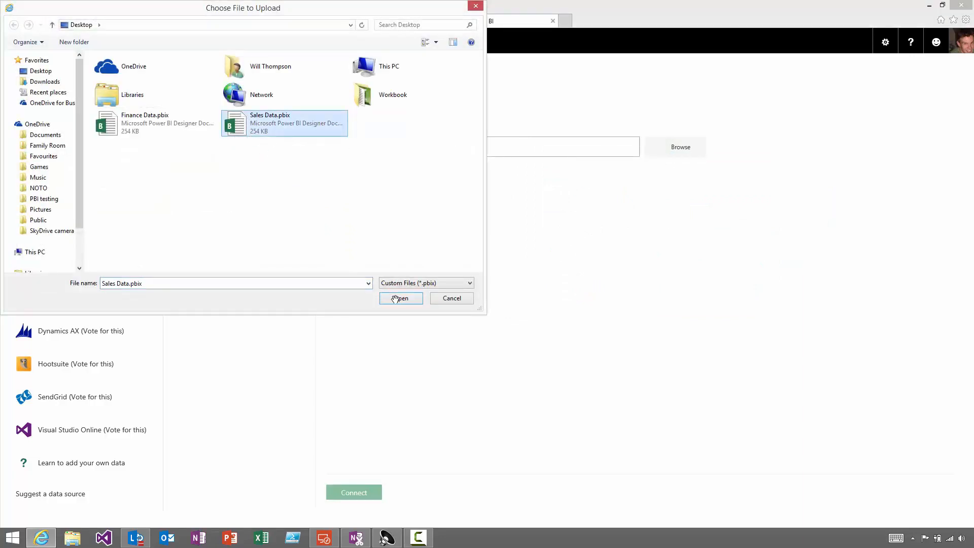
left_click(401, 299)
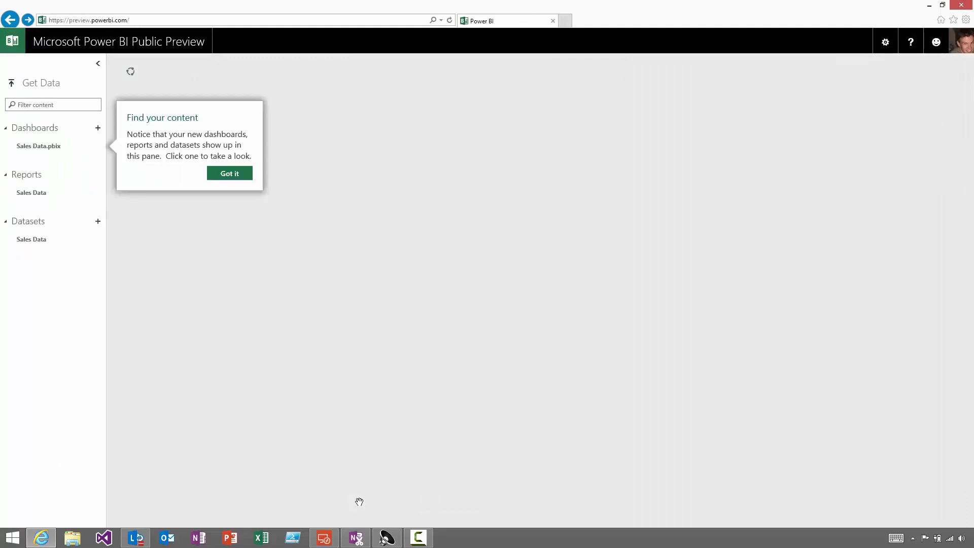
mouse_move(44, 193)
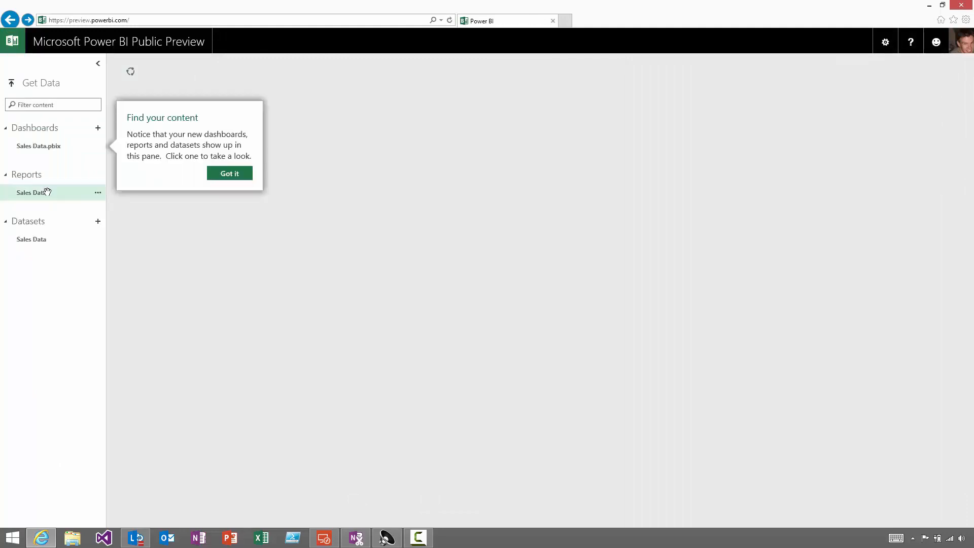
Step: Open the Sales Data report and pin its Units Sold by Product chart to the dashboard
left_click(32, 192)
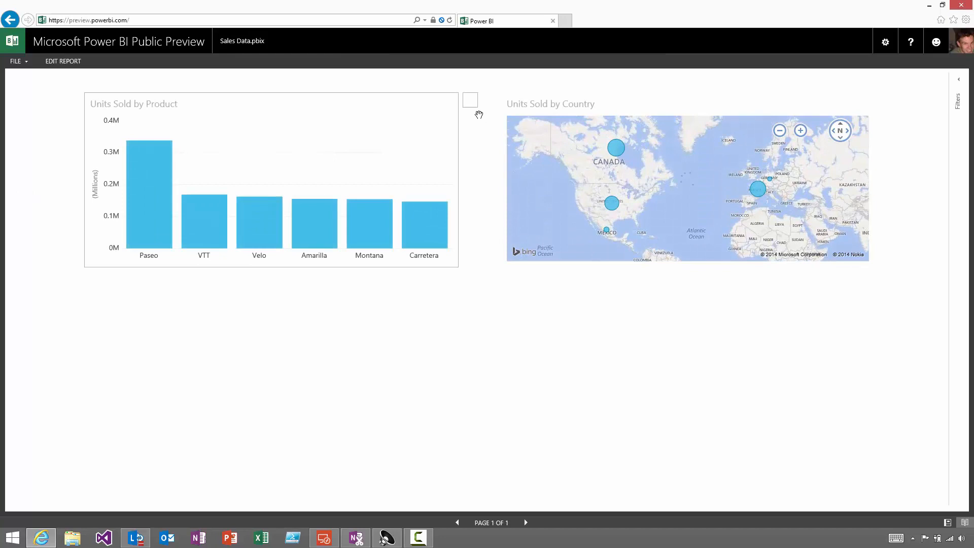
left_click(470, 99)
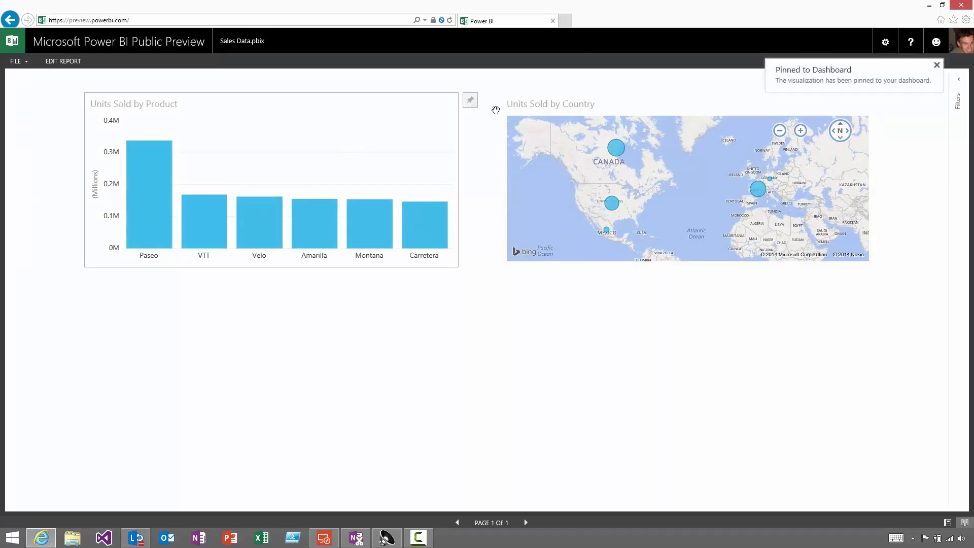